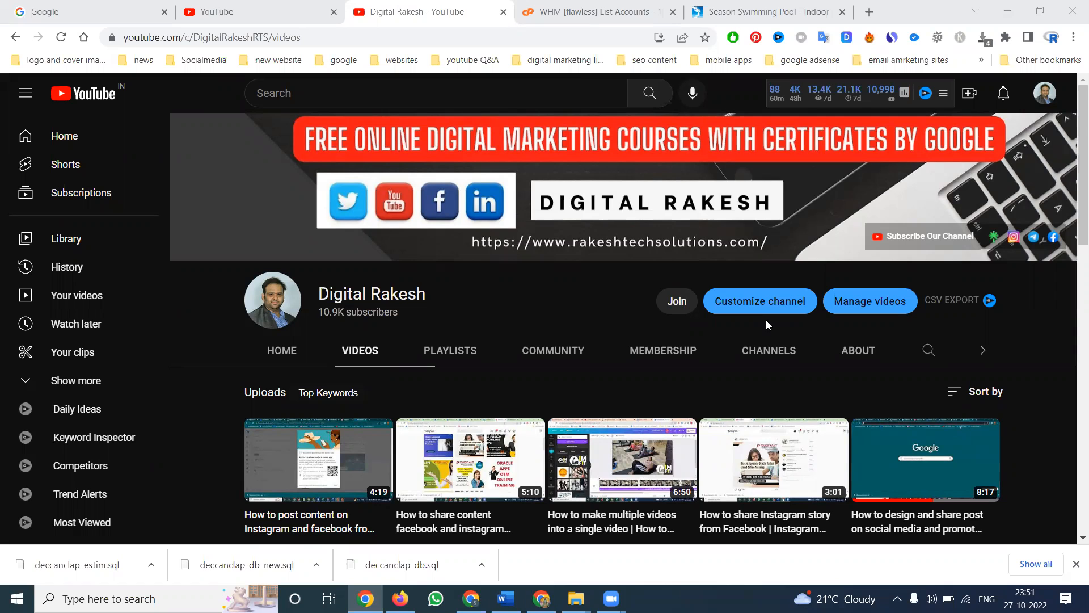
# - Switch to the Season Swimming Pool tab and scroll the seasonswim.com homepage
pyautogui.click(761, 12)
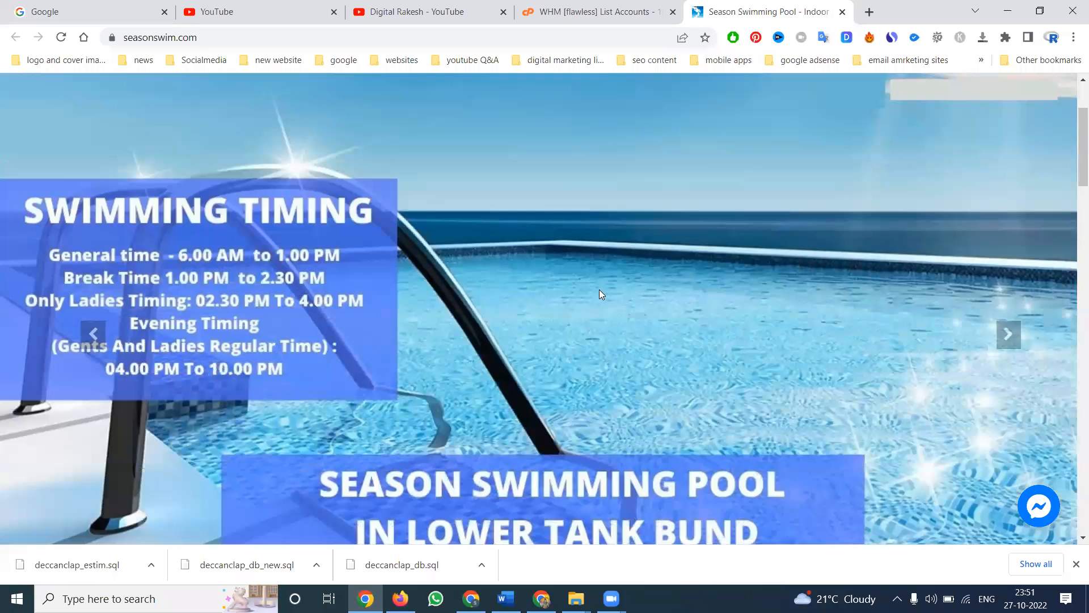
pyautogui.scroll(-3)
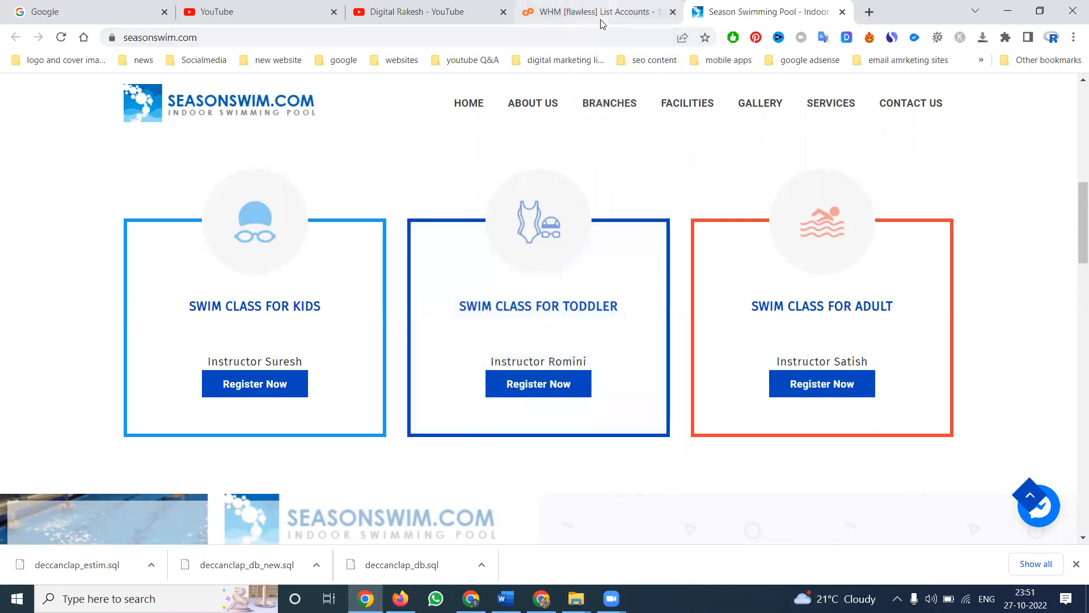
# - Open cPanel for seasonswim.com from WHM's account list and scroll to Databases
pyautogui.click(594, 12)
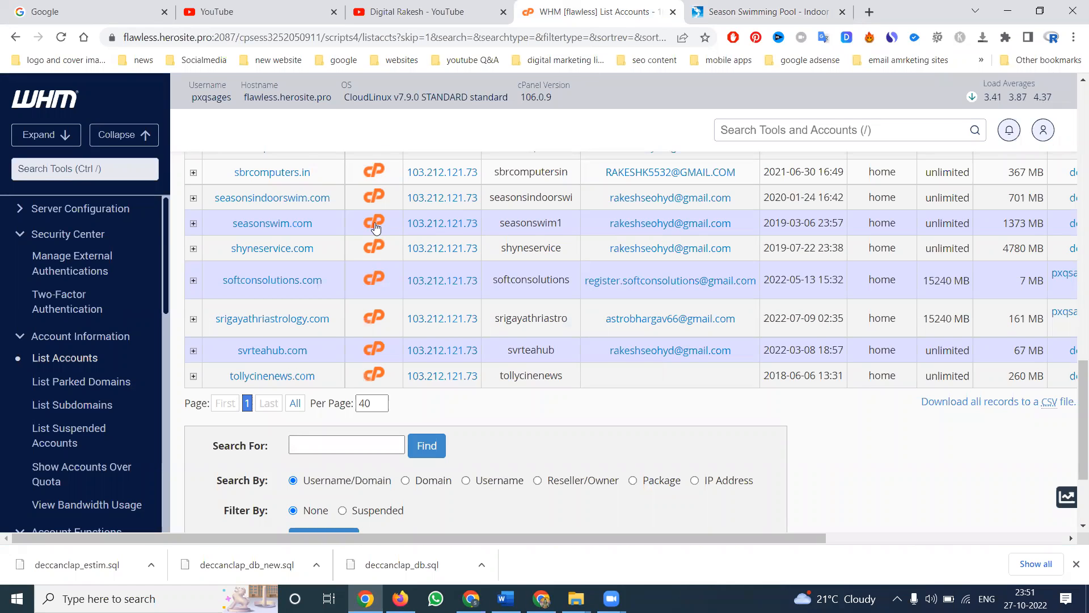
pyautogui.click(373, 222)
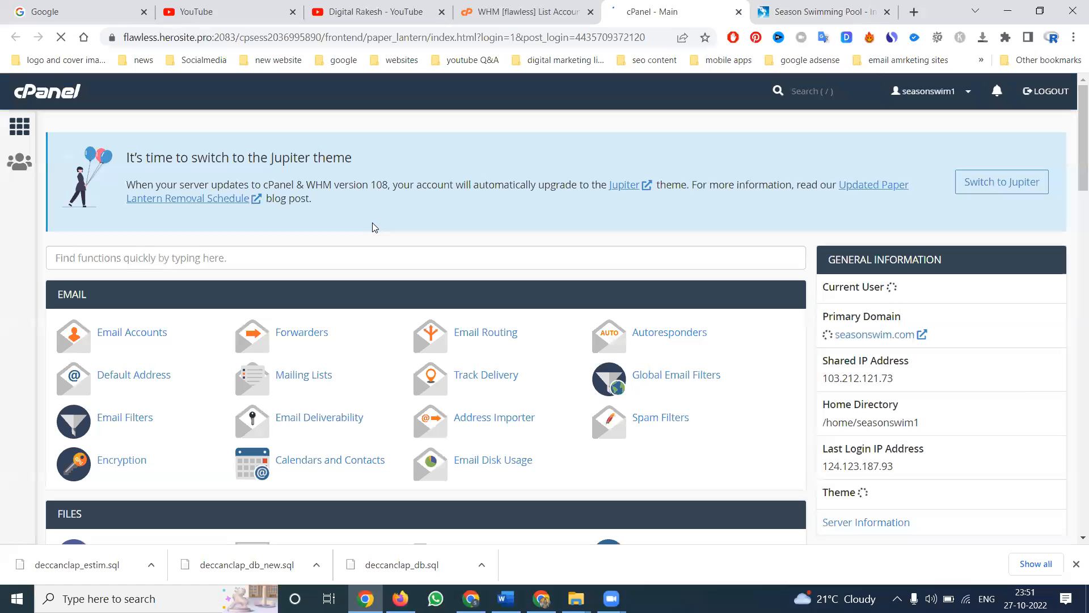
pyautogui.scroll(-3)
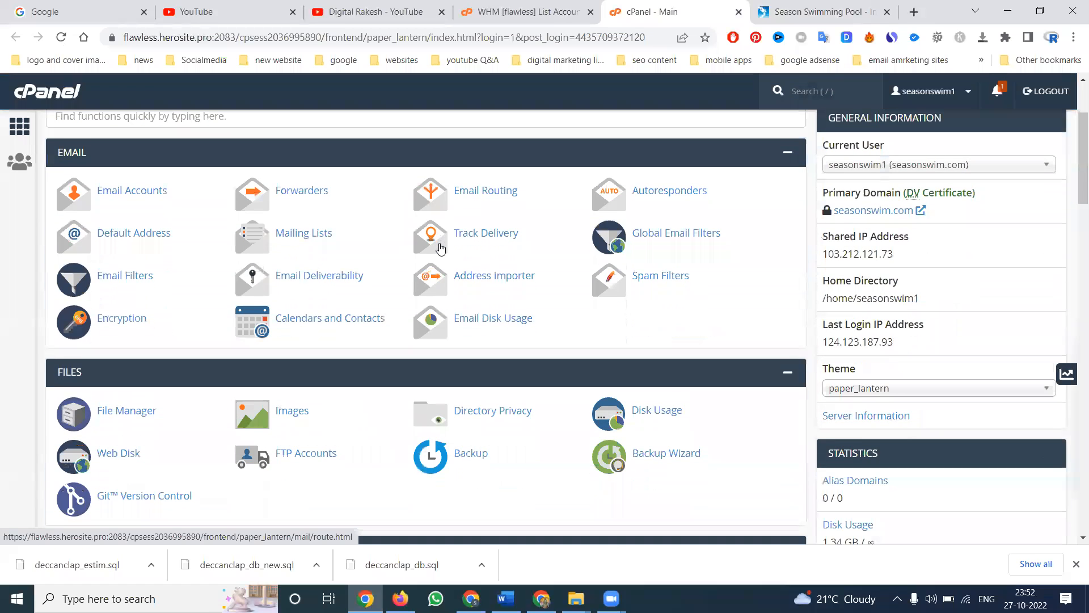
pyautogui.scroll(-3)
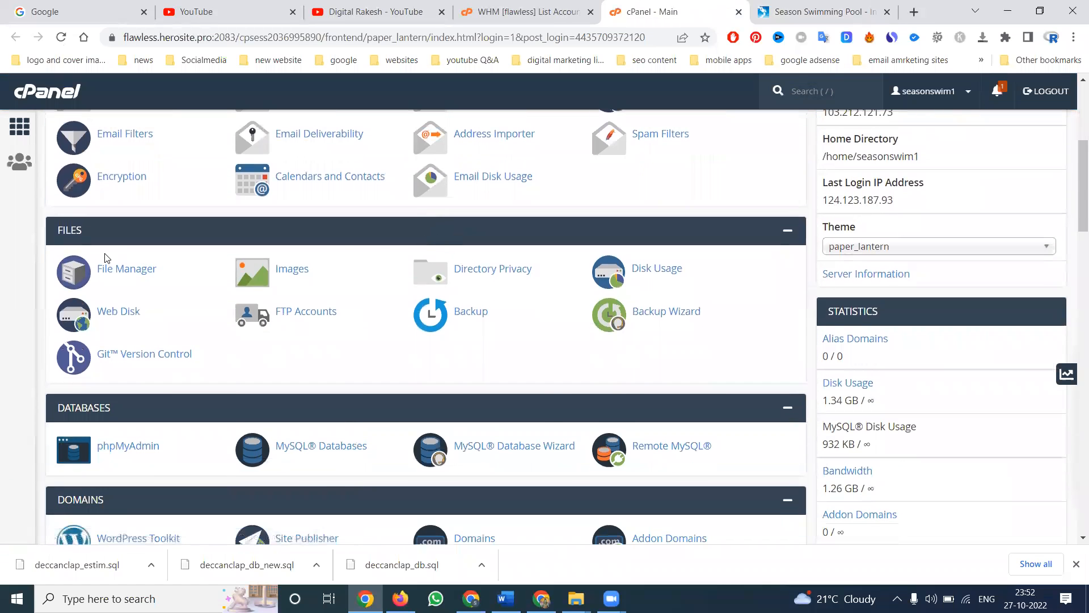
pyautogui.moveTo(98, 401)
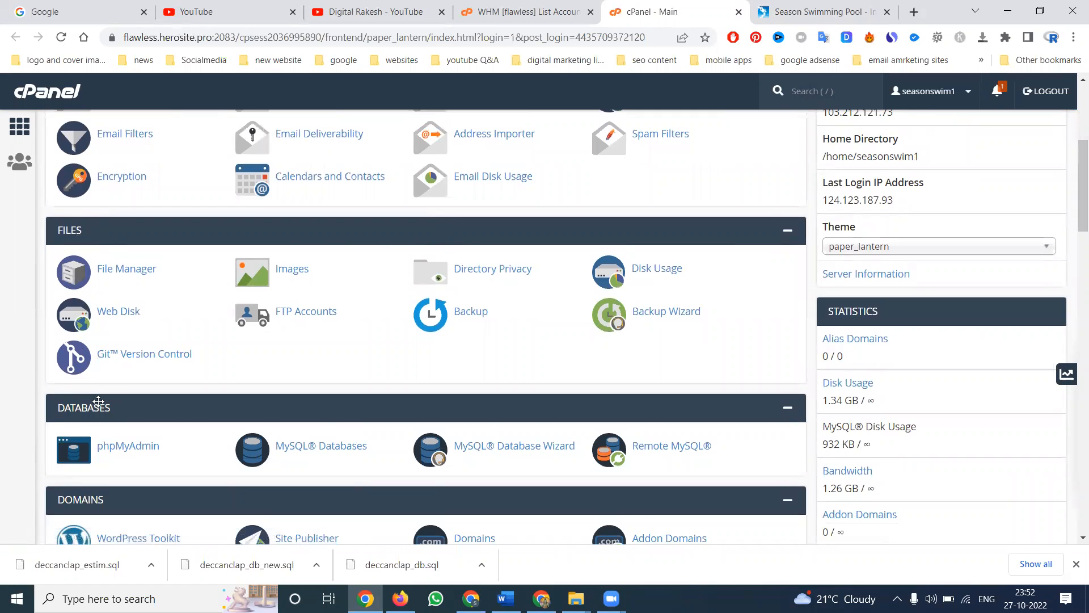
pyautogui.moveTo(118, 445)
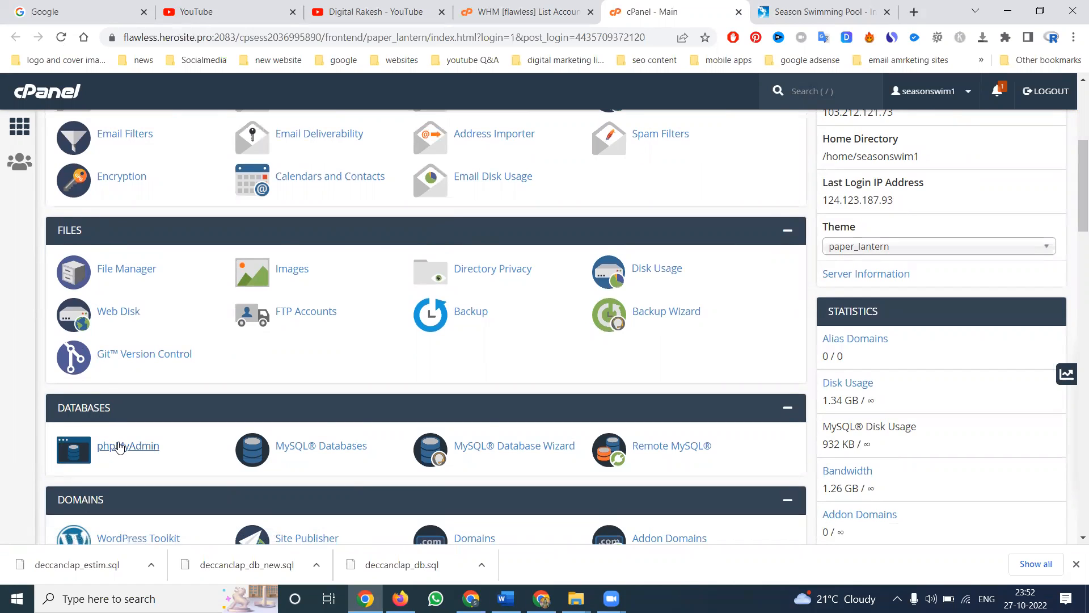
# - Export seasonswim1_db_new from phpMyAdmin as a Quick SQL download, then return to cPanel
pyautogui.click(127, 445)
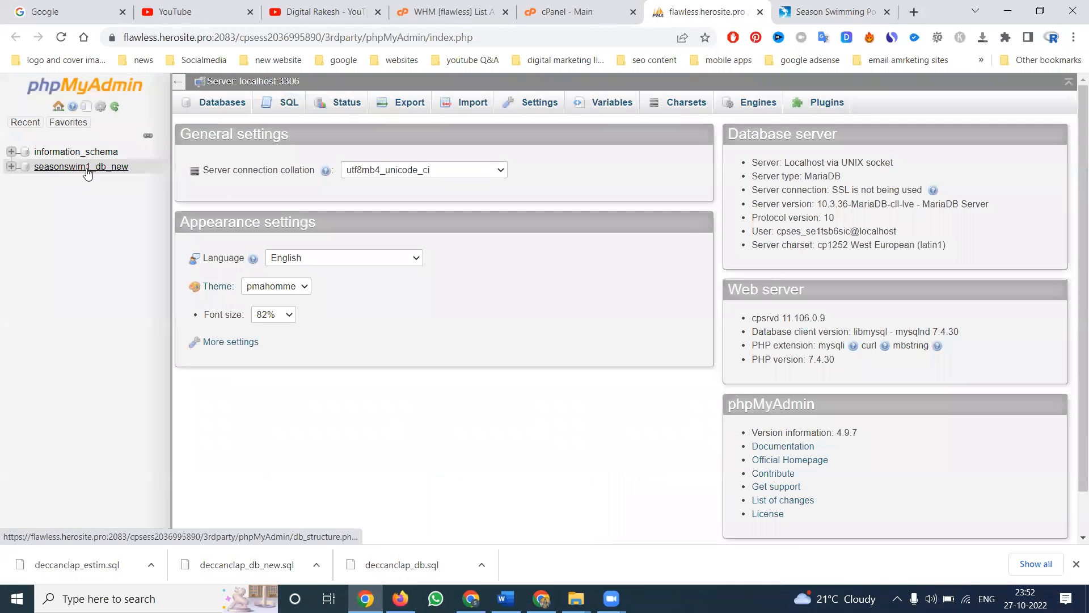
pyautogui.click(81, 166)
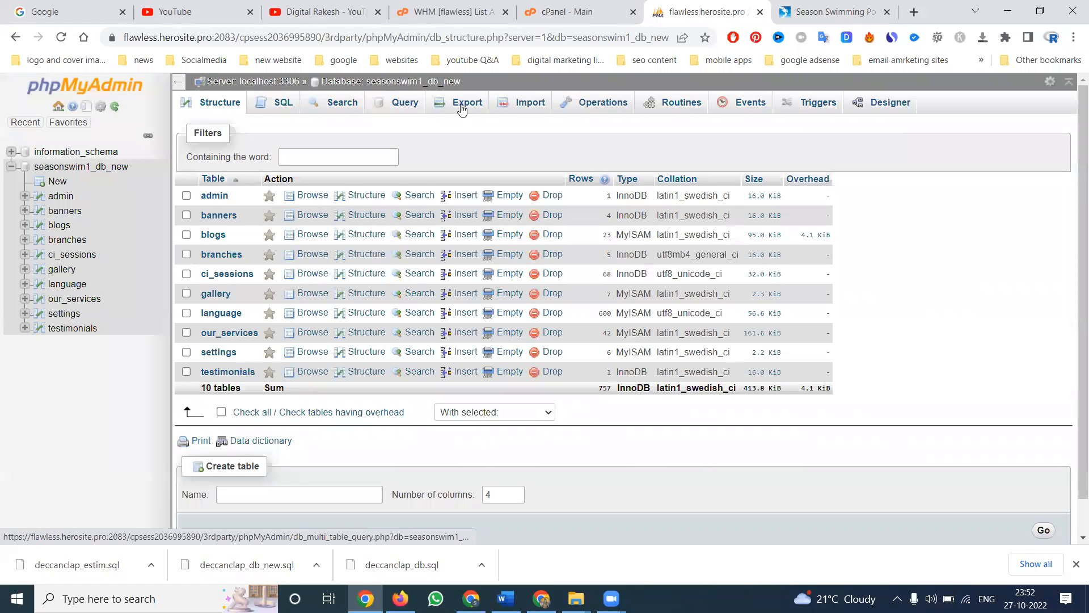
pyautogui.click(467, 102)
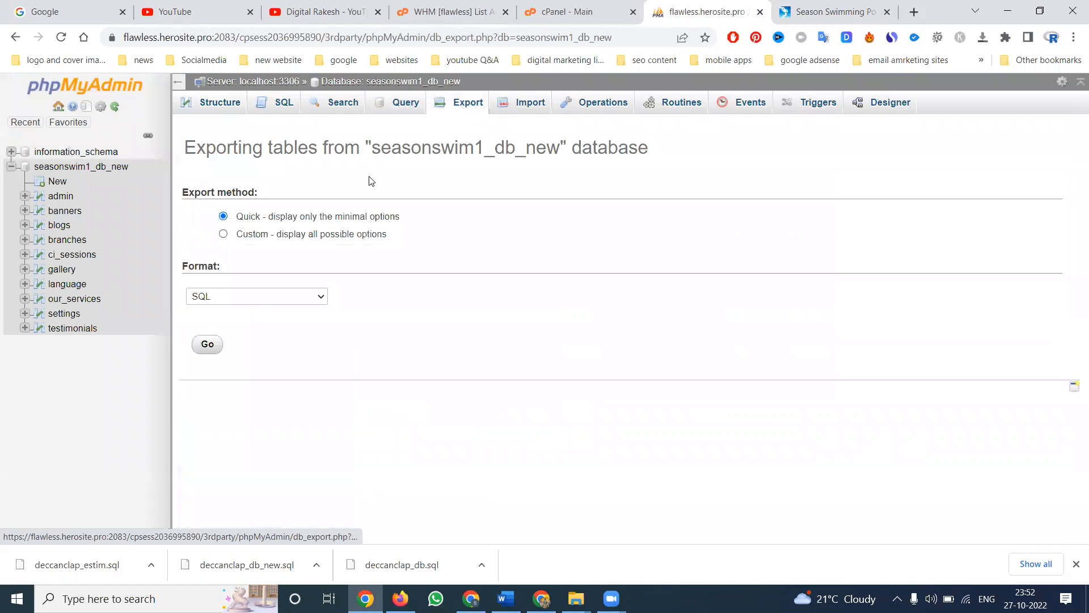
pyautogui.click(206, 344)
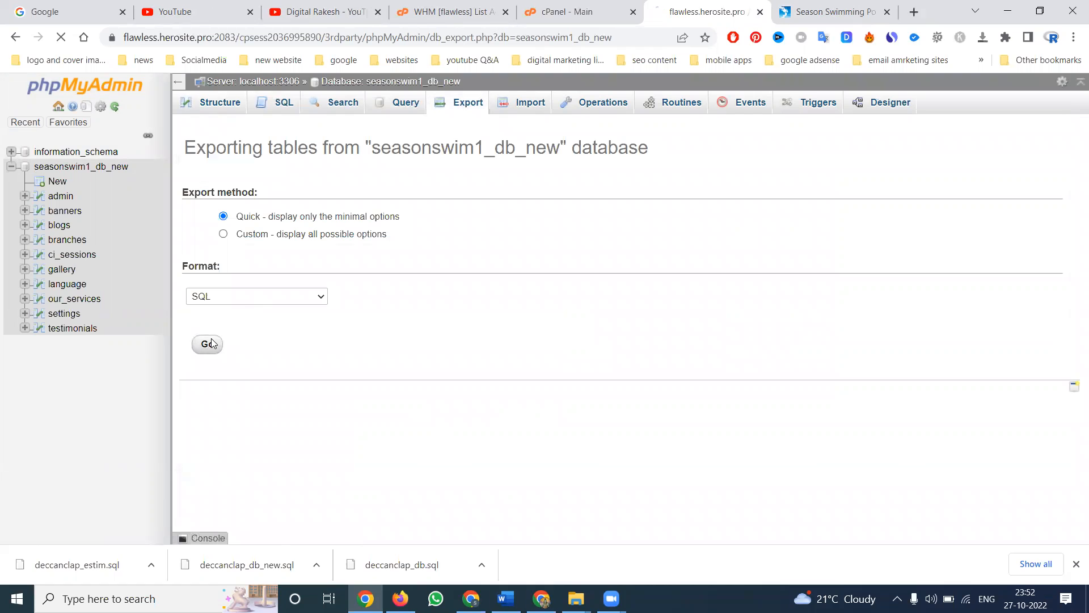
pyautogui.click(206, 344)
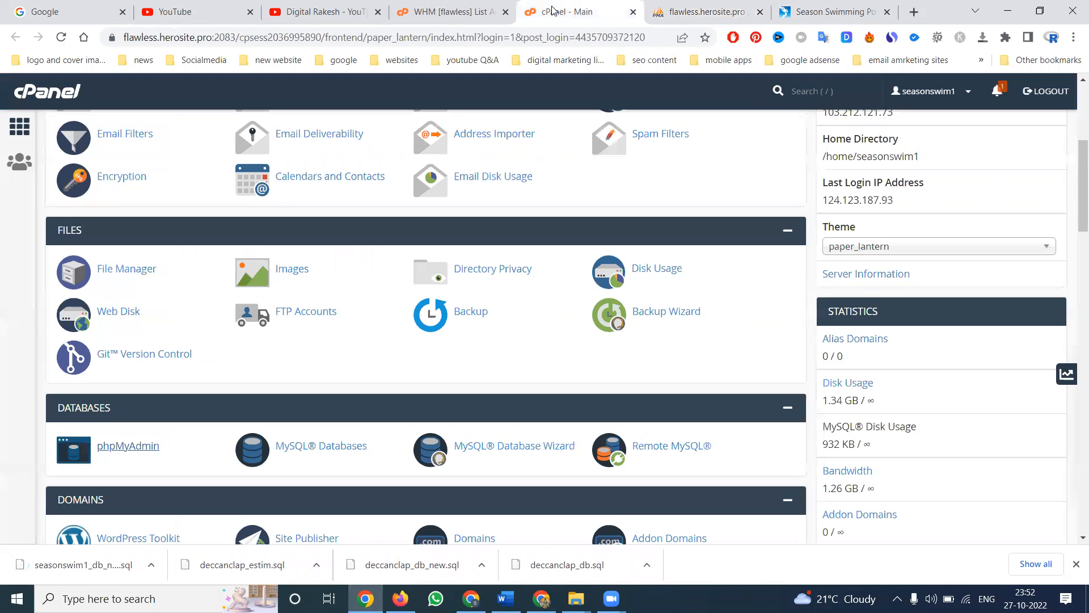
pyautogui.moveTo(127, 269)
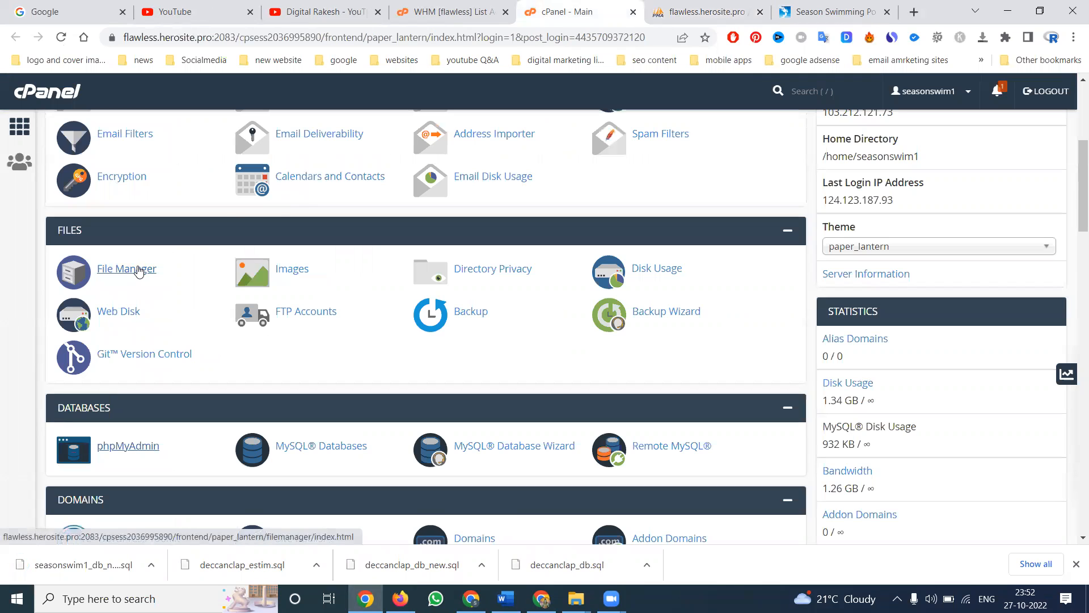
# - Open File Manager on the seasonswim1 home directory and select all its files and folders
pyautogui.click(127, 269)
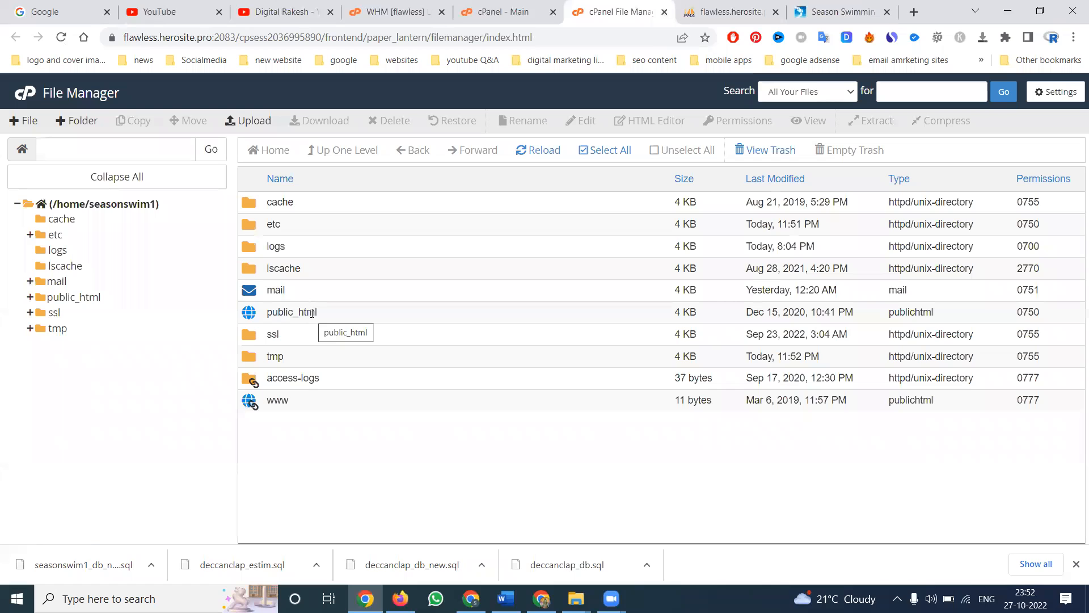
pyautogui.moveTo(302, 291)
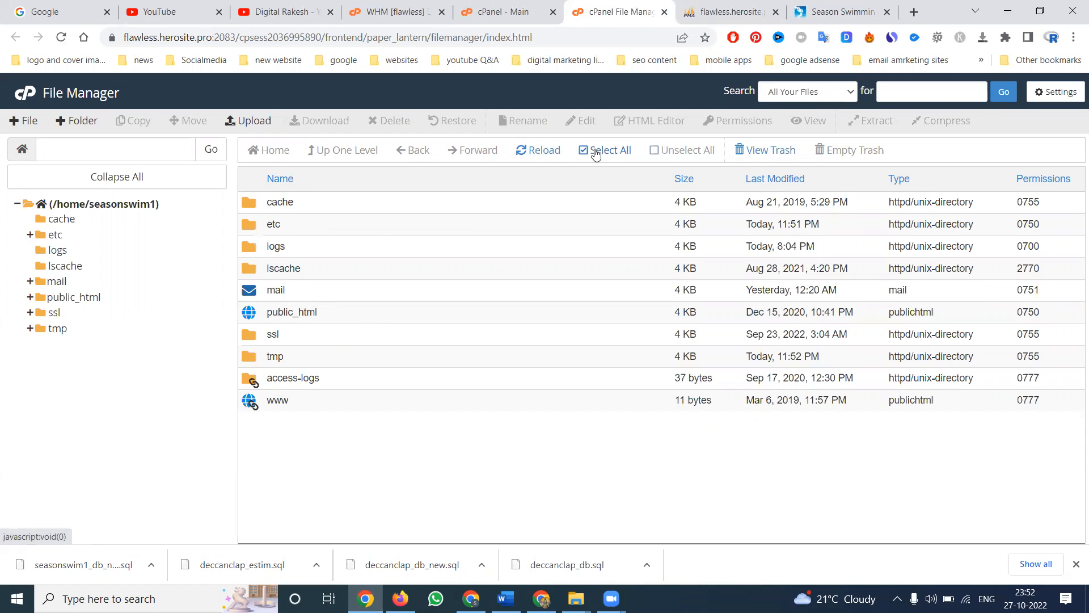
pyautogui.click(841, 12)
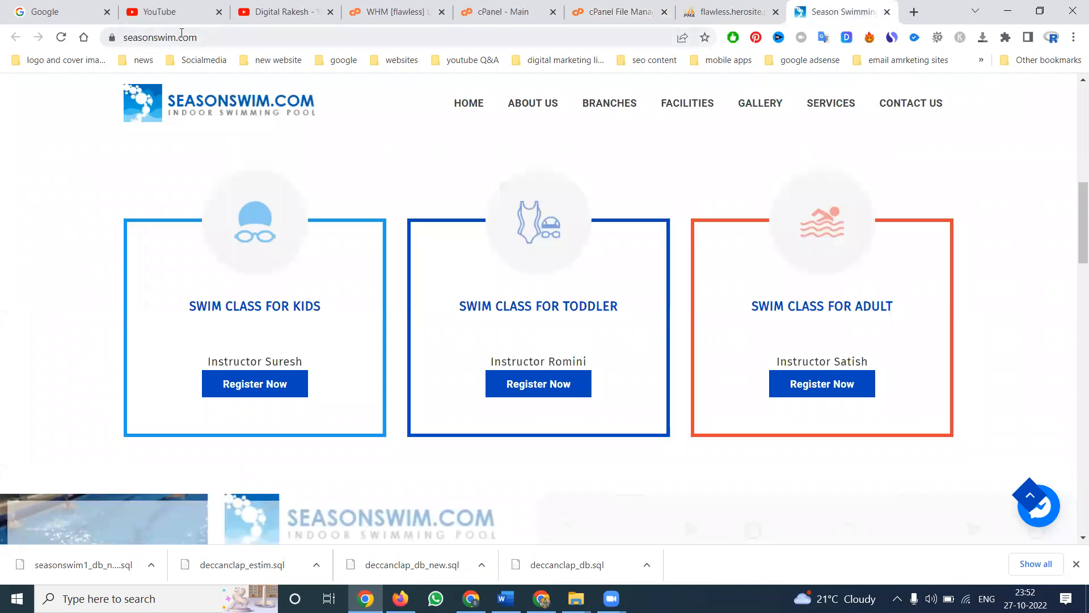
pyautogui.click(617, 11)
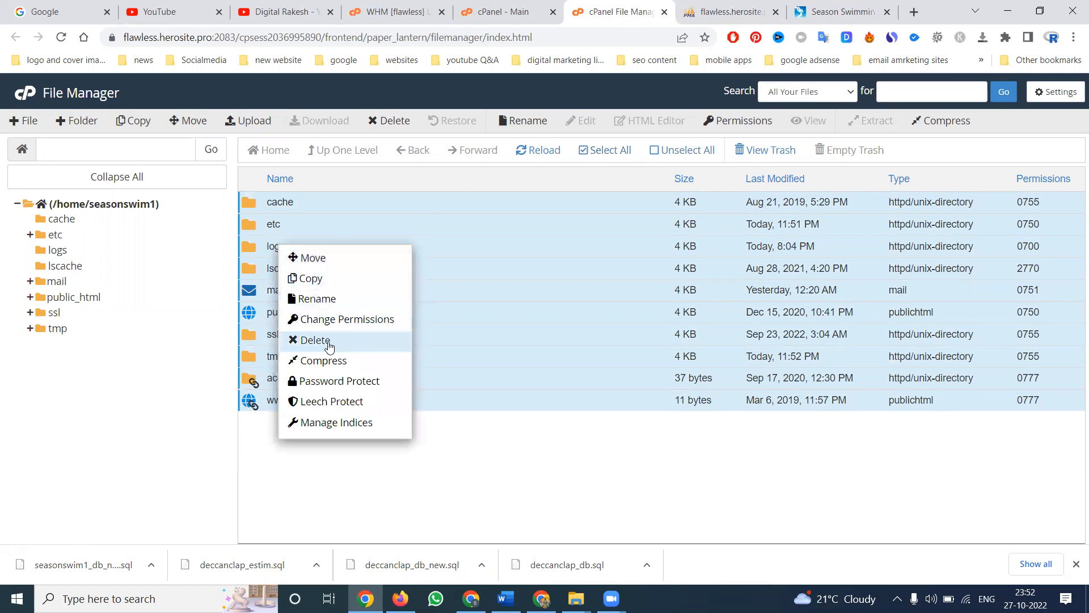
# - Compress the selection as a Zip Archive named seasonswim-27-10-2022.zip
pyautogui.click(323, 359)
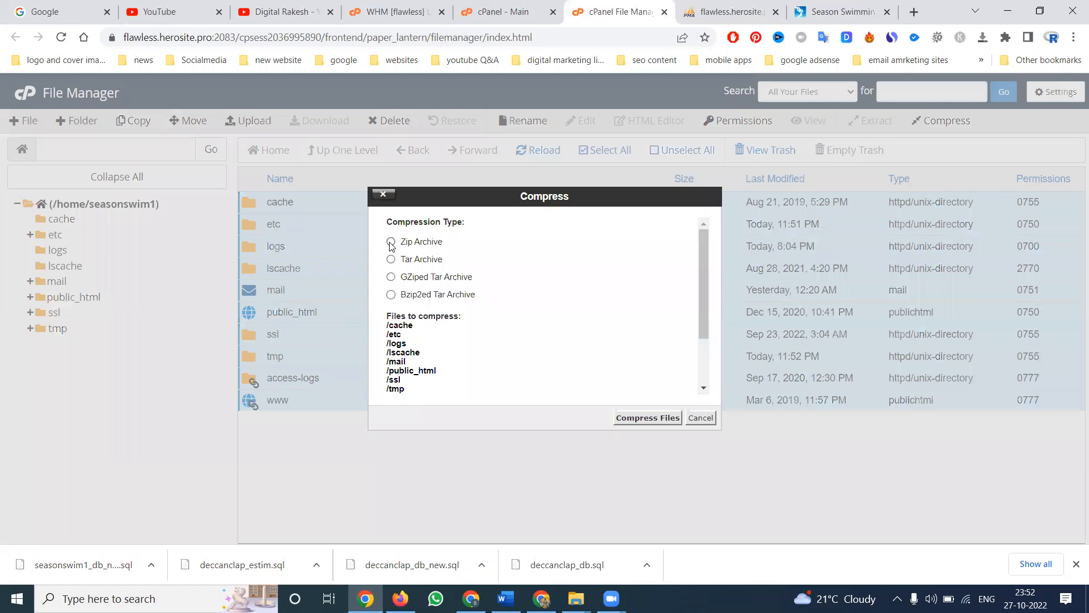
pyautogui.click(391, 243)
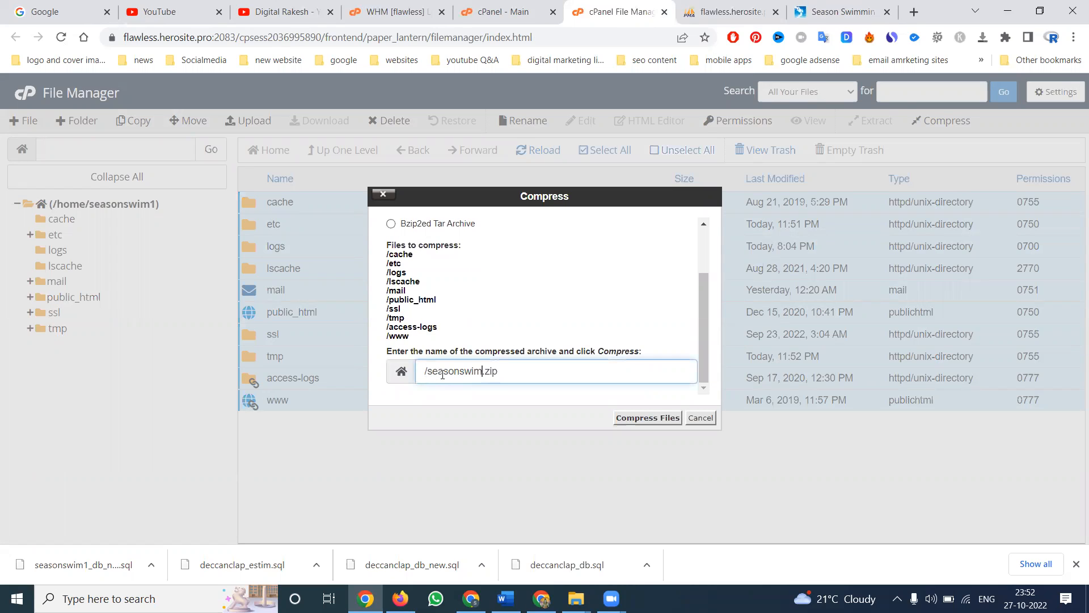
pyautogui.write('27-10')
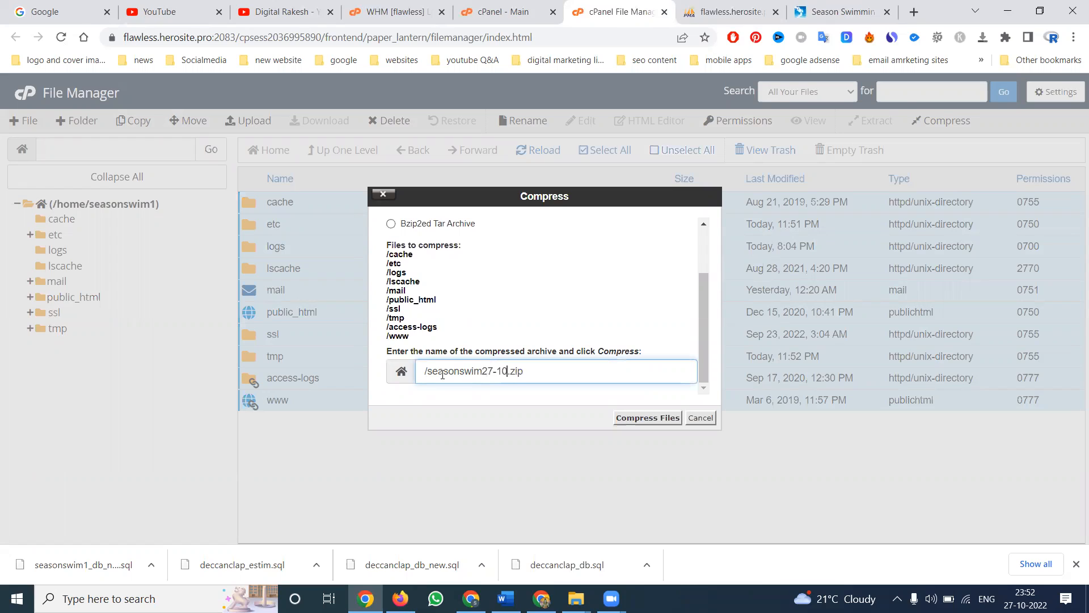
pyautogui.write('2022')
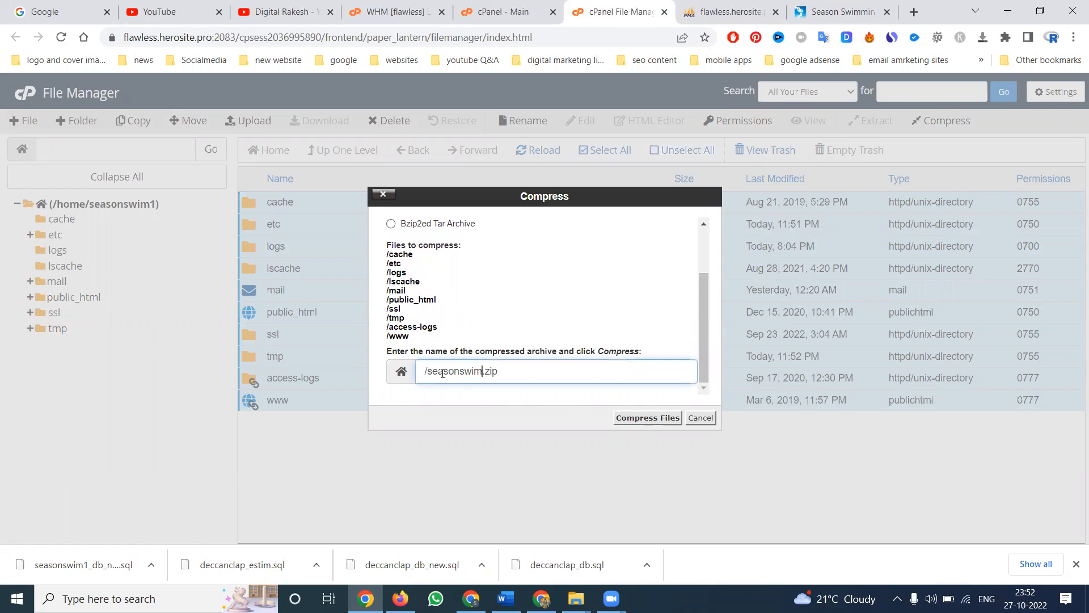
pyautogui.write('-27')
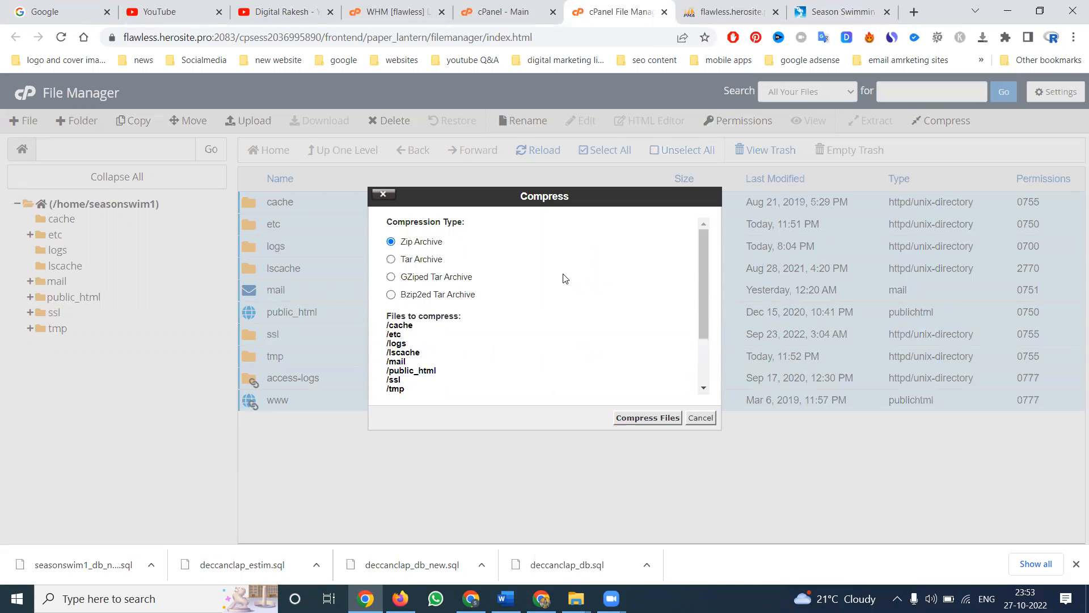
pyautogui.click(647, 418)
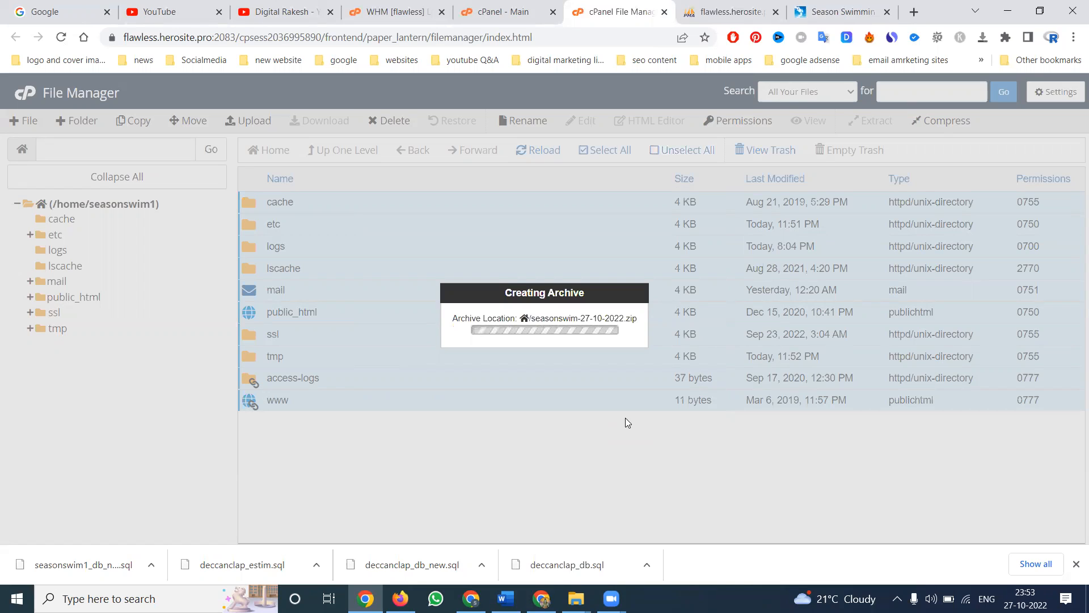
# - Wait while the seasonswim-27-10-2022.zip archive is created
pyautogui.click(725, 12)
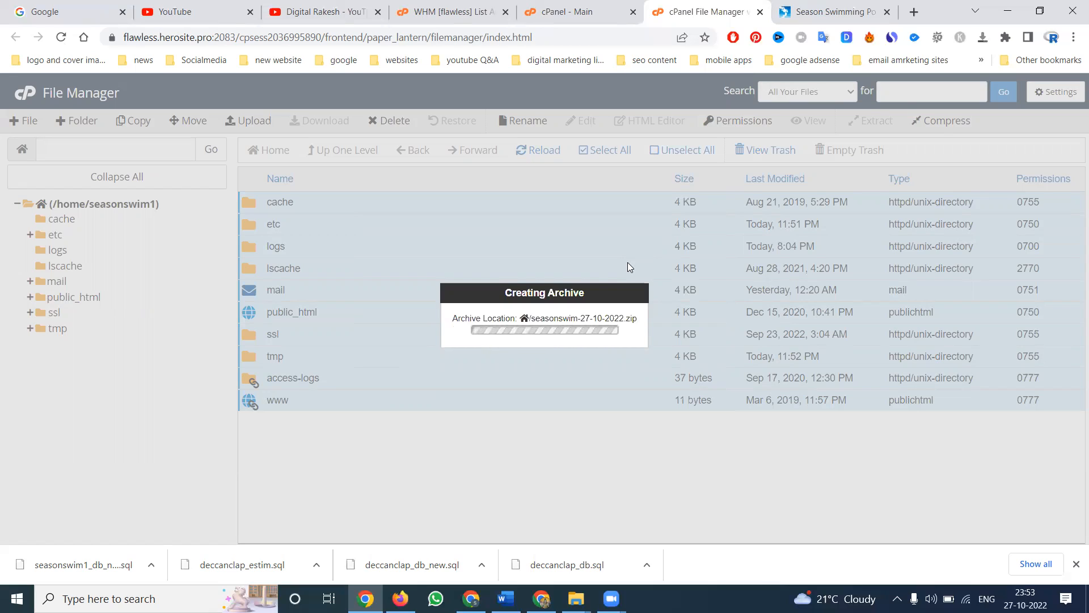
pyautogui.moveTo(609, 281)
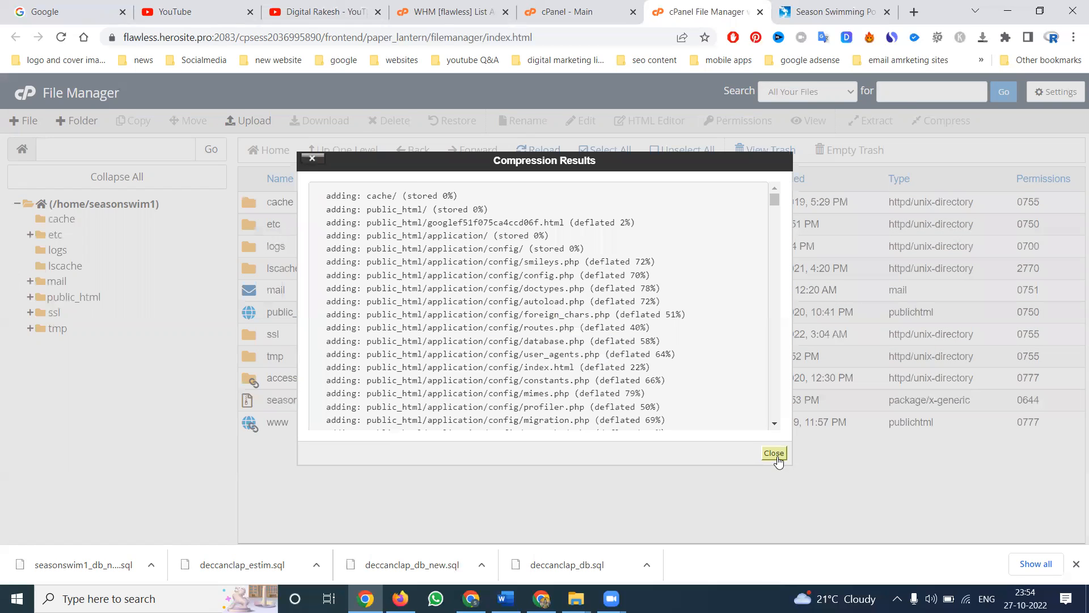
# - Close the compression results and download the 151.56 MB seasonswim-27-10-2022.zip
pyautogui.click(773, 453)
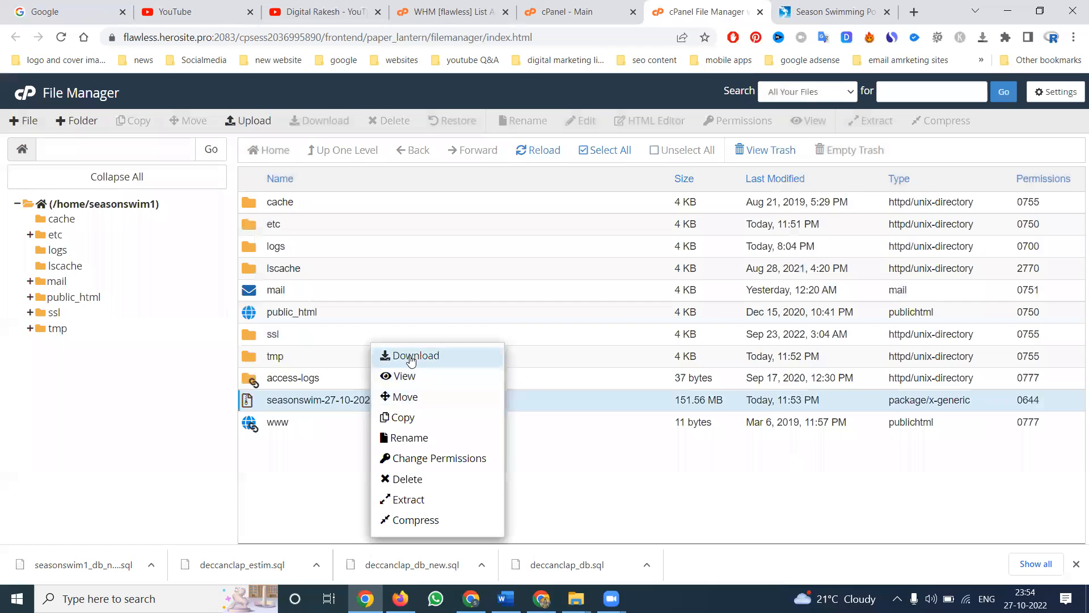
pyautogui.click(415, 355)
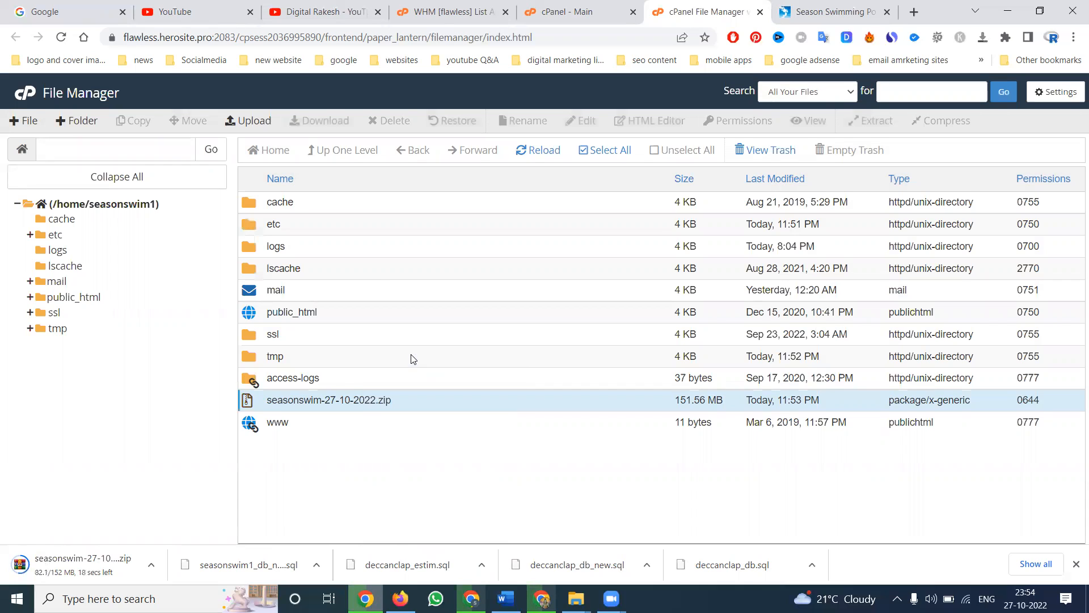
pyautogui.moveTo(427, 334)
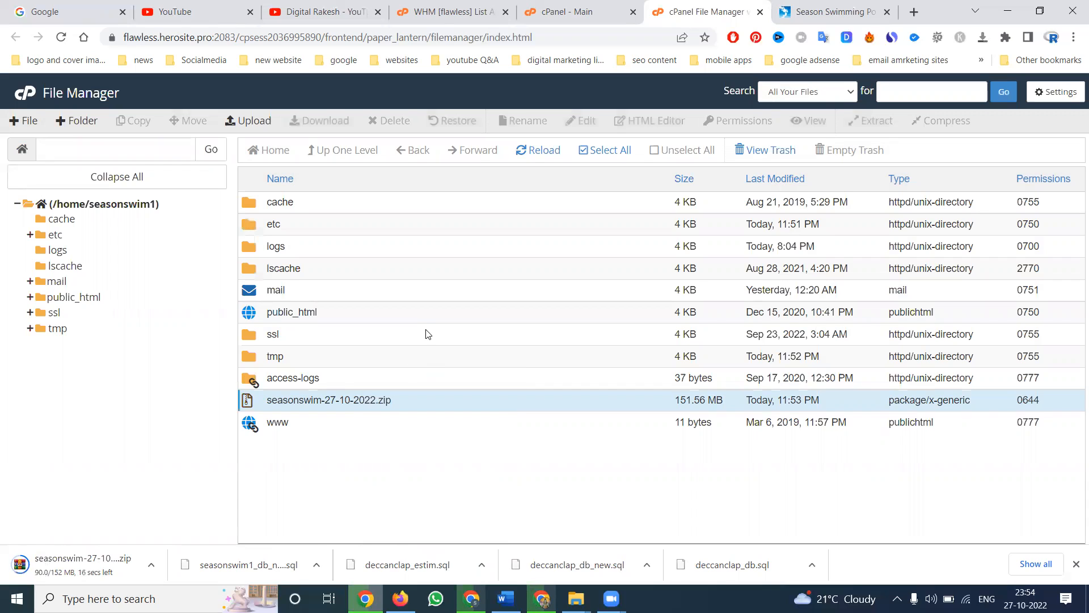
pyautogui.moveTo(427, 330)
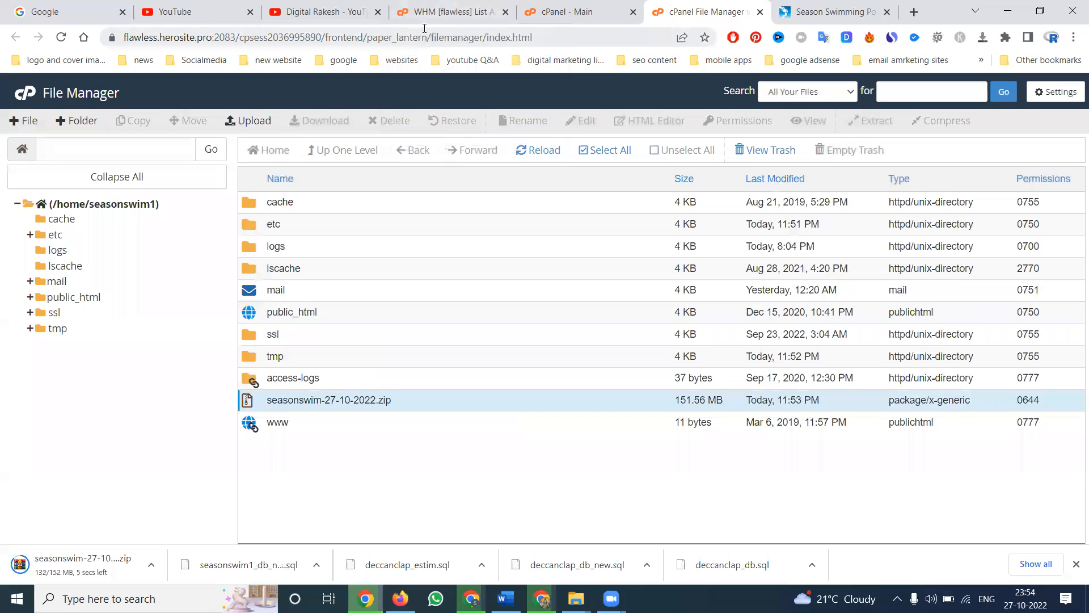
pyautogui.moveTo(449, 12)
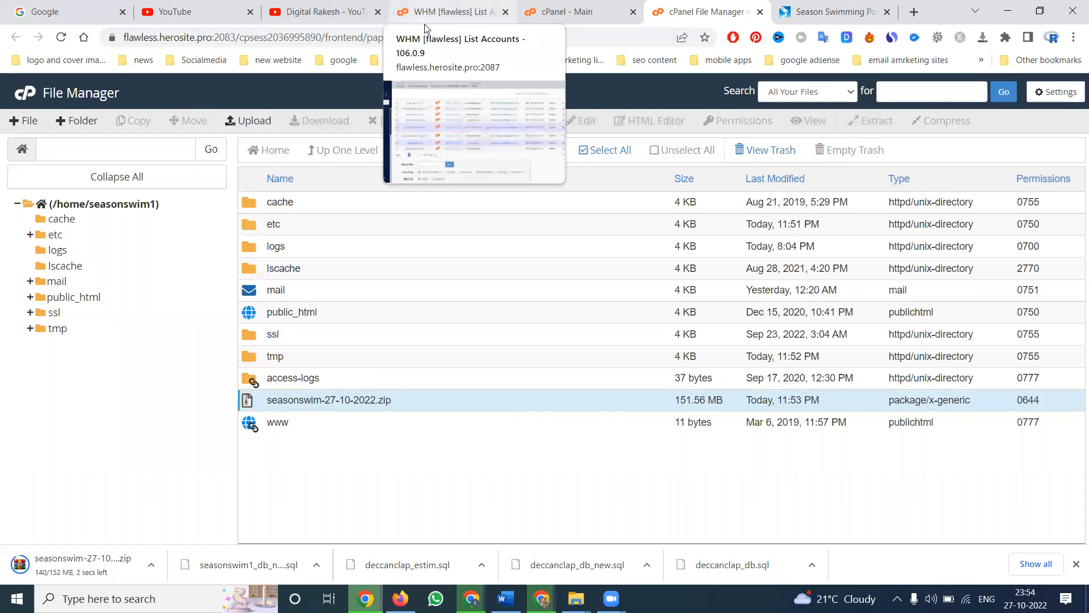
# - Switch through the WHM tab to the YouTube channel tab and scroll its uploads
pyautogui.click(448, 12)
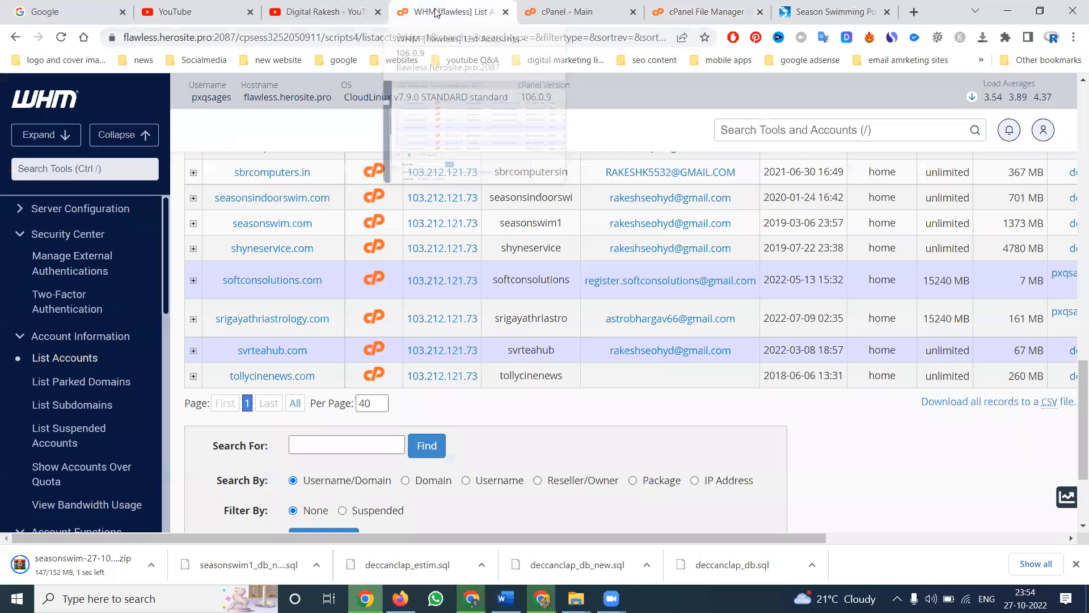
pyautogui.click(703, 12)
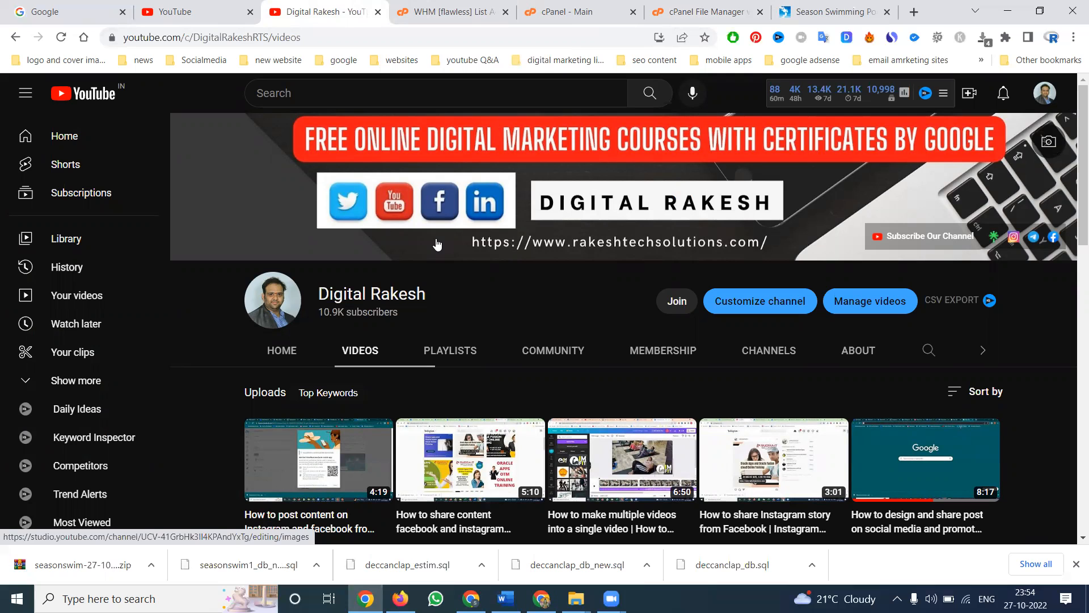
pyautogui.scroll(-3)
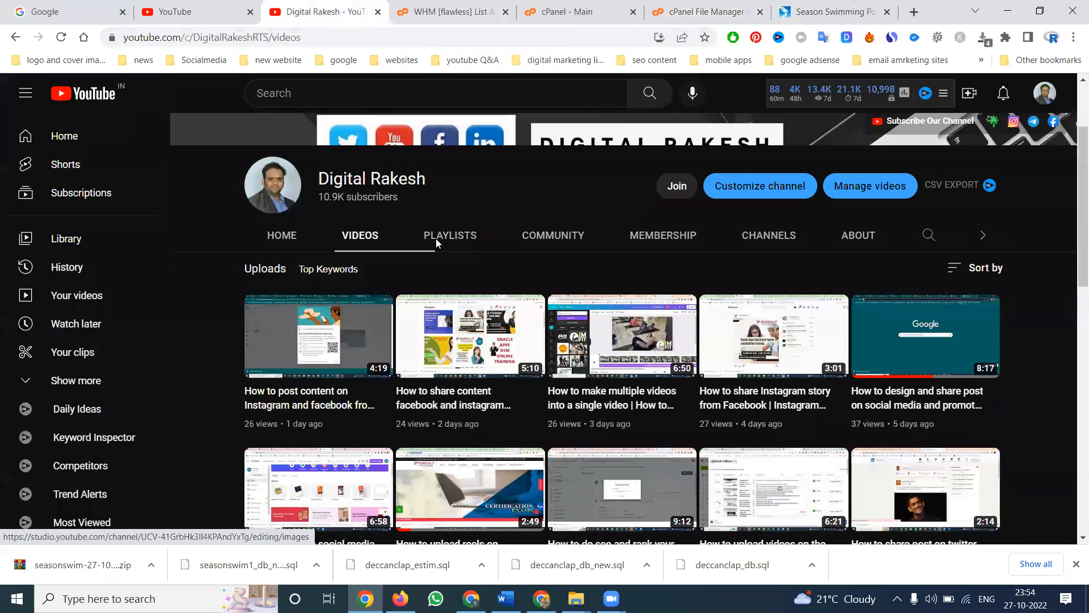
pyautogui.scroll(-3)
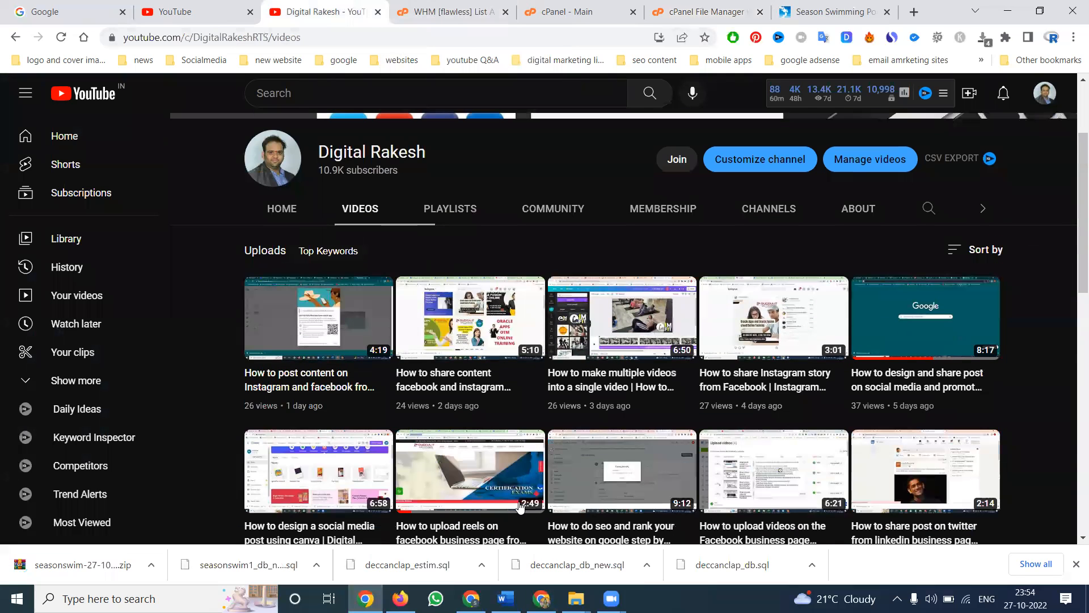